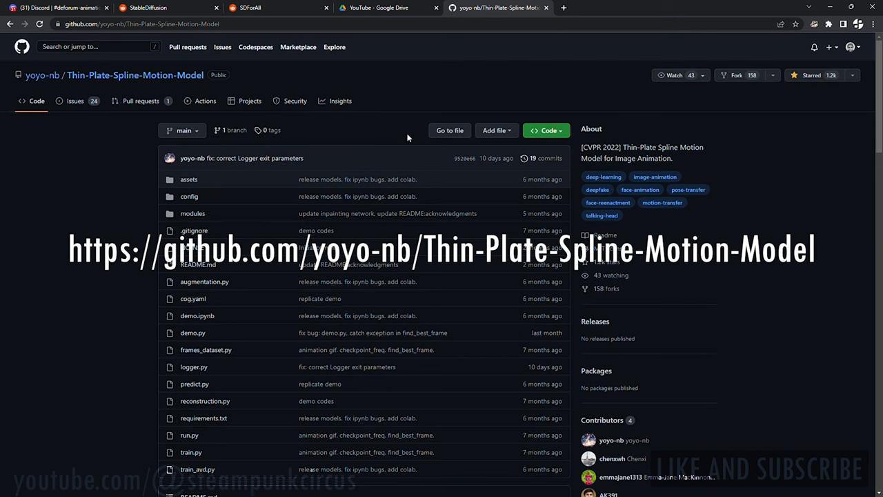
Scroll the Thin-Plate-Spline-Motion-Model README and open its 'Open in Colab' web demo notebook
scroll(down, 3)
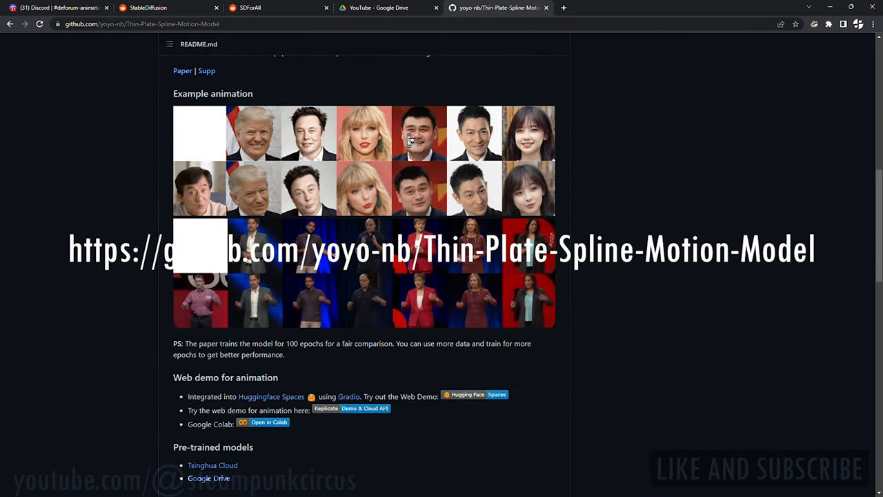
scroll(down, 3)
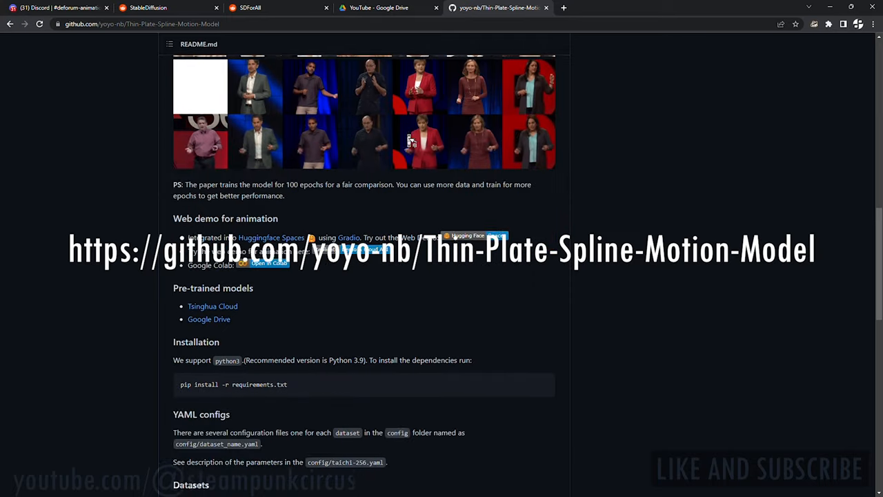
scroll(down, 3)
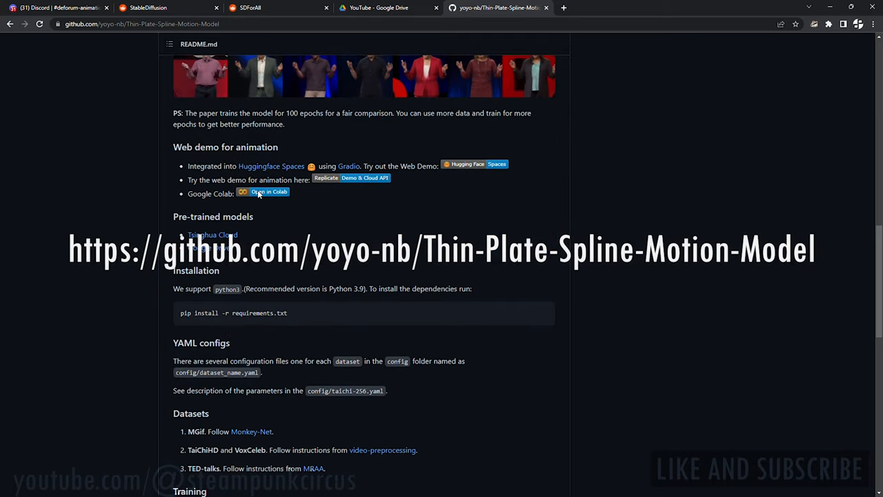
click(269, 192)
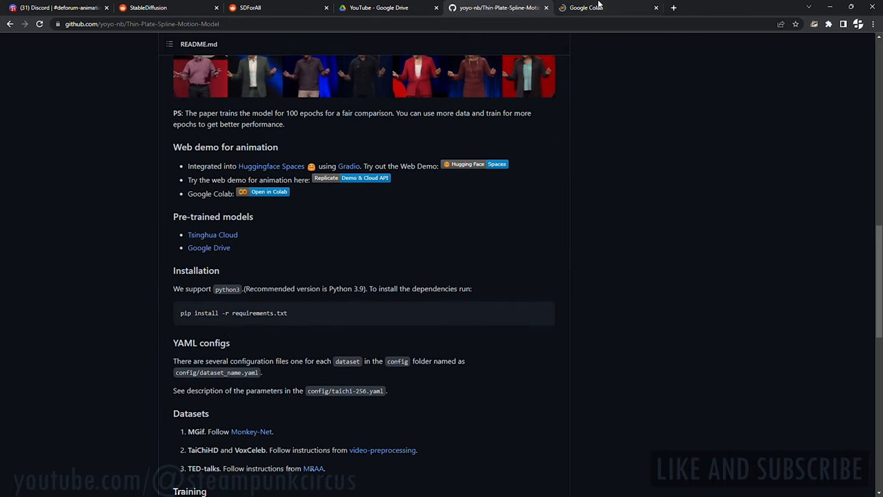
Dismiss the authorship warning, save a copy of the notebook to Drive, and run the git clone cell
click(607, 8)
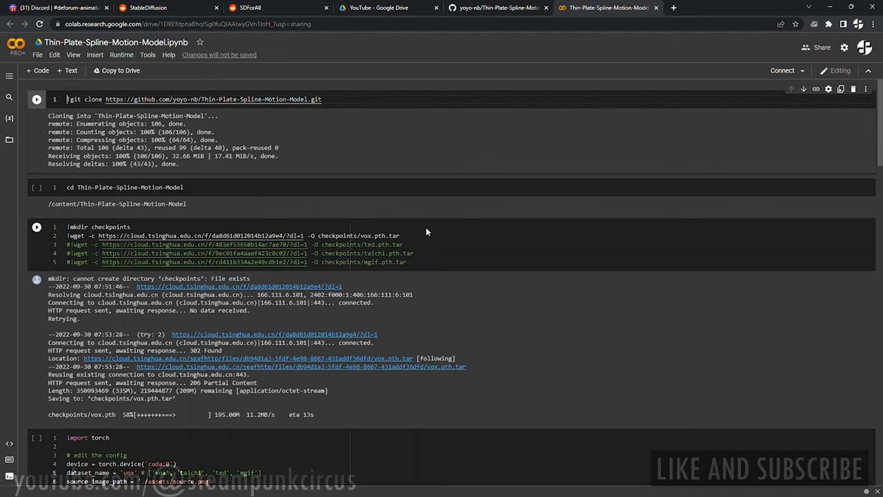
click(36, 99)
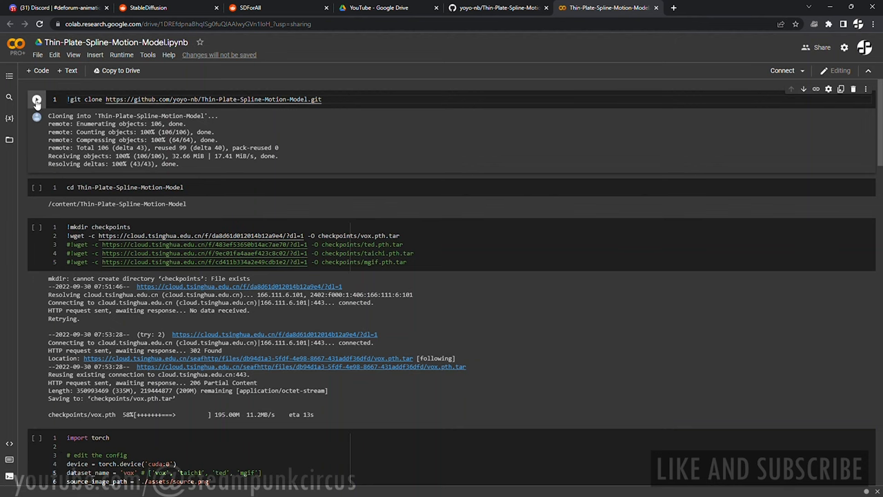
click(38, 99)
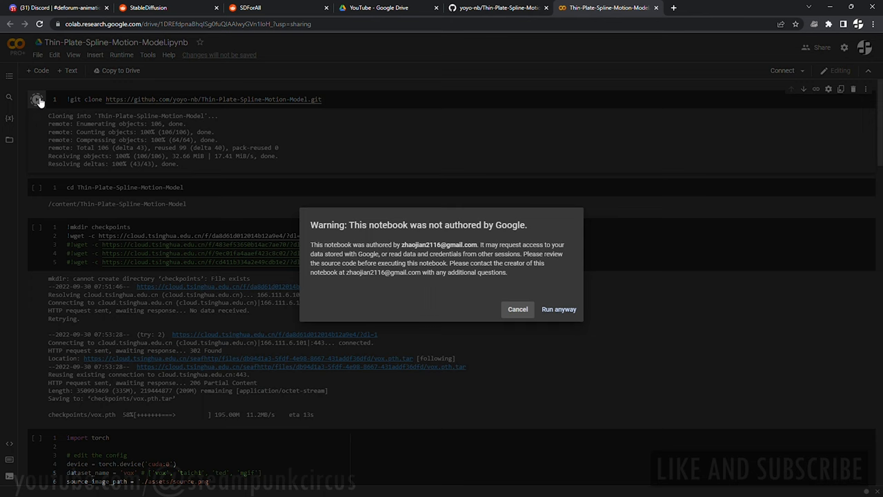
click(559, 309)
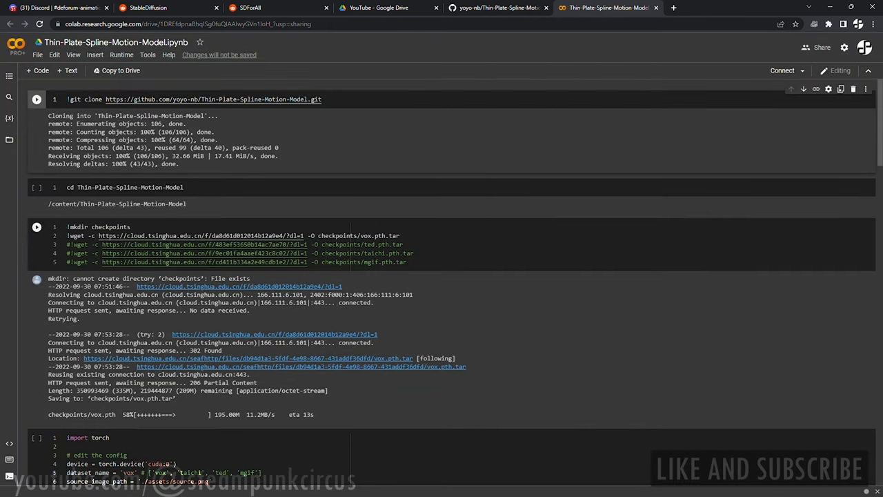
click(37, 55)
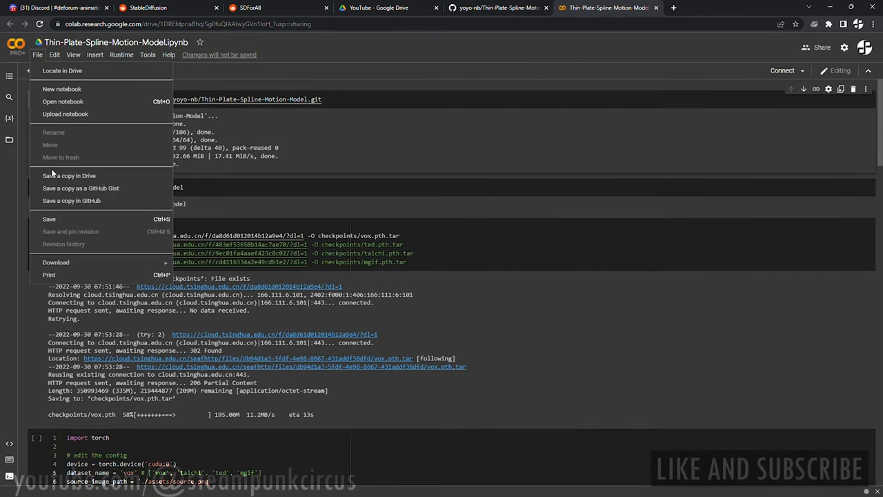
click(69, 175)
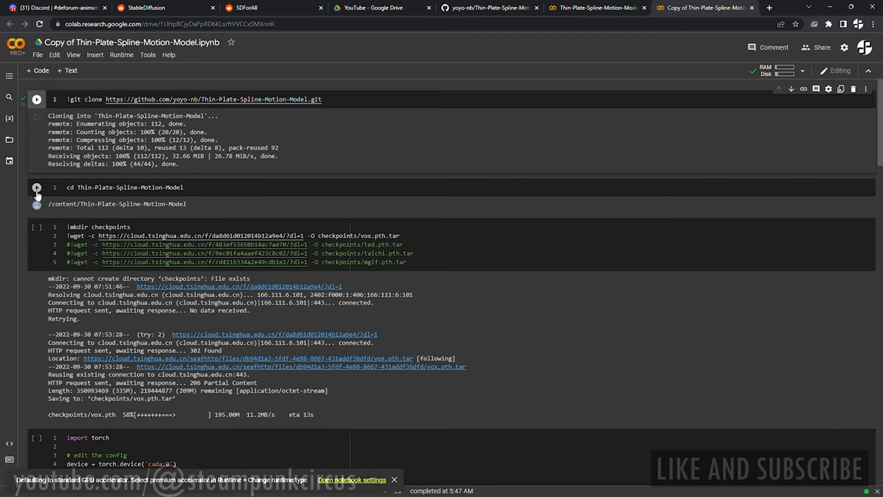
Run the 'cd Thin-Plate-Spline-Motion-Model' cell and the mkdir/wget cell downloading vox.pth.tar
click(37, 187)
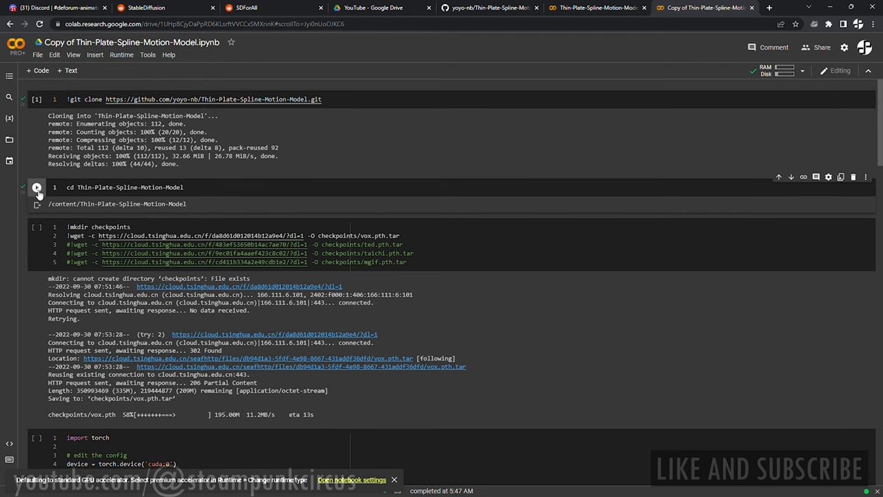
click(37, 187)
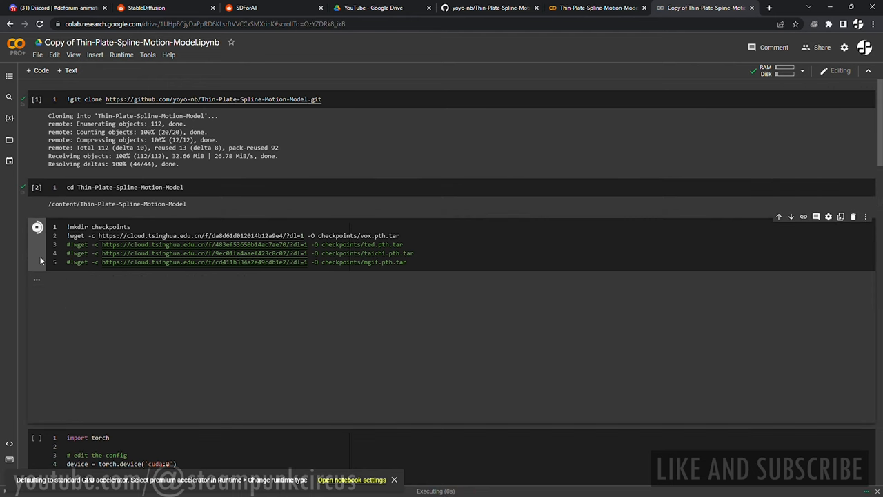
scroll(down, 3)
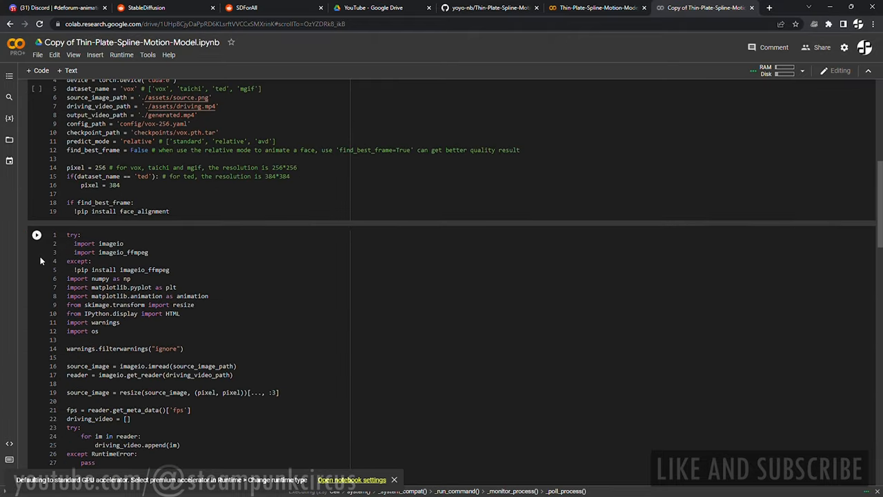
scroll(up, 3)
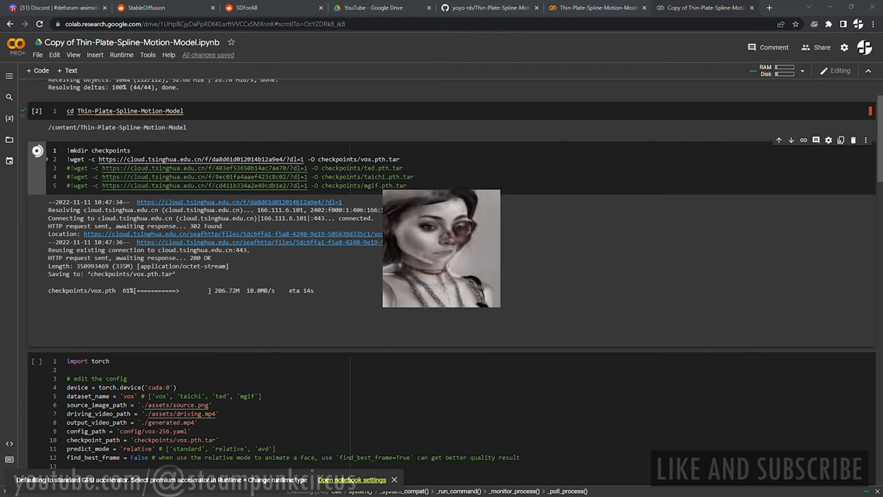
mouse_move(618, 295)
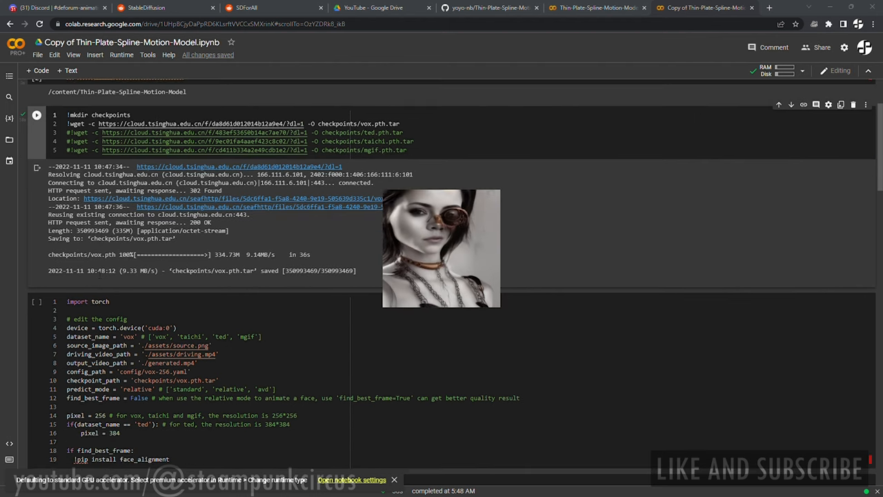
scroll(down, 3)
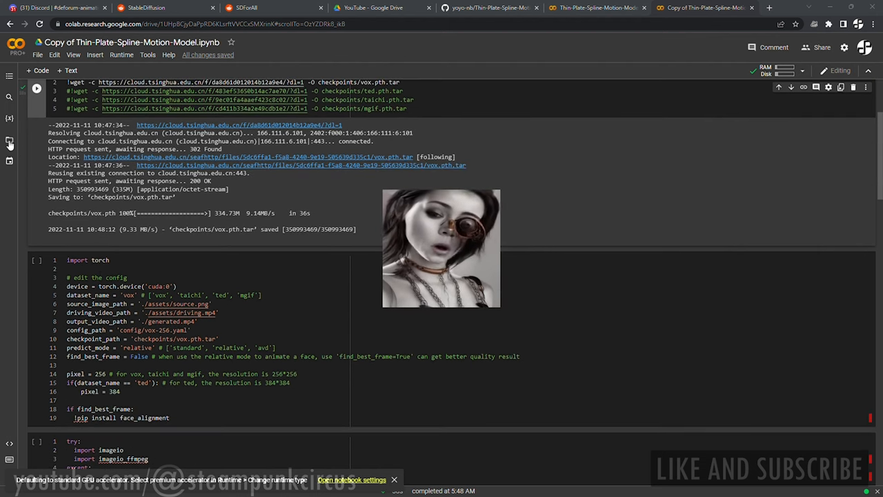
Upload the portrait image s1.png into Thin-Plate-Spline-Motion-Model/assets from the Files sidebar
click(10, 142)
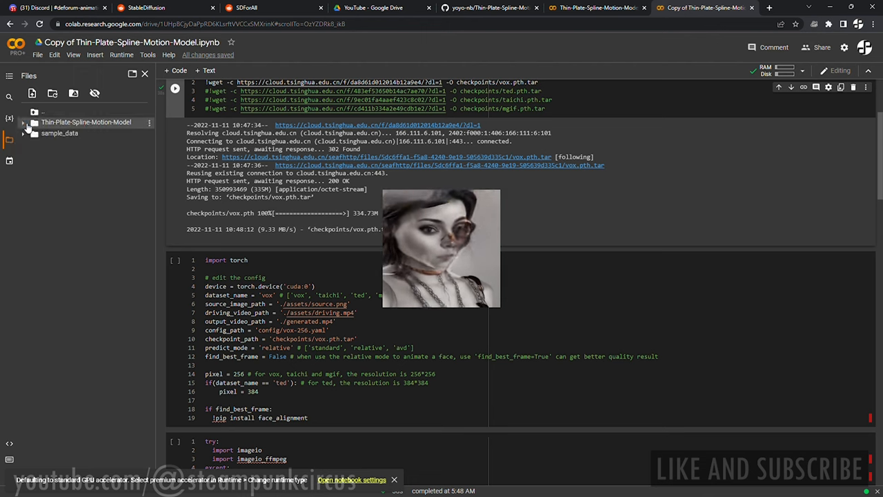
click(22, 122)
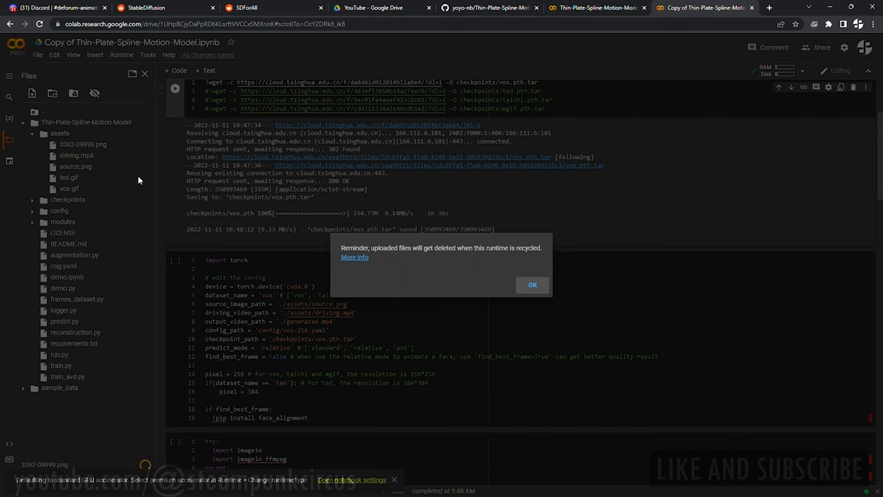
click(533, 284)
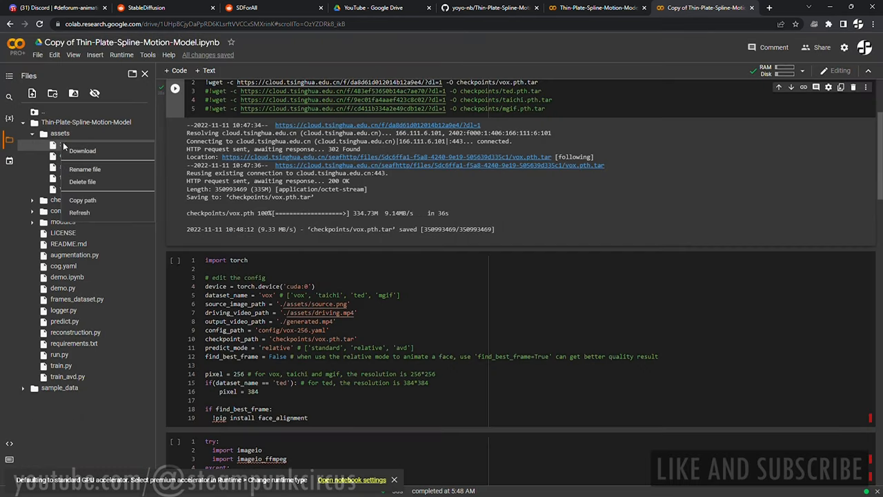
click(85, 170)
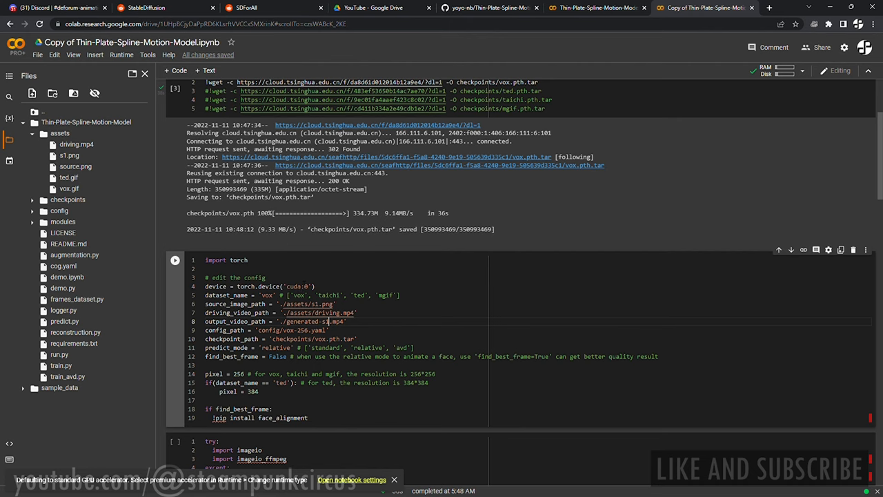
Set find_best_frame to True, run the config cell, then run the portrait-and-video loading cell
double_click(279, 357)
text(Tru)
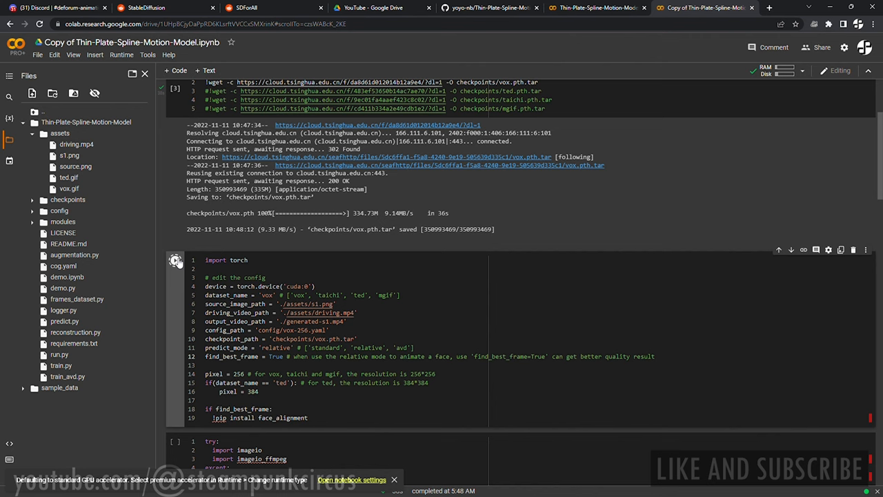
click(176, 260)
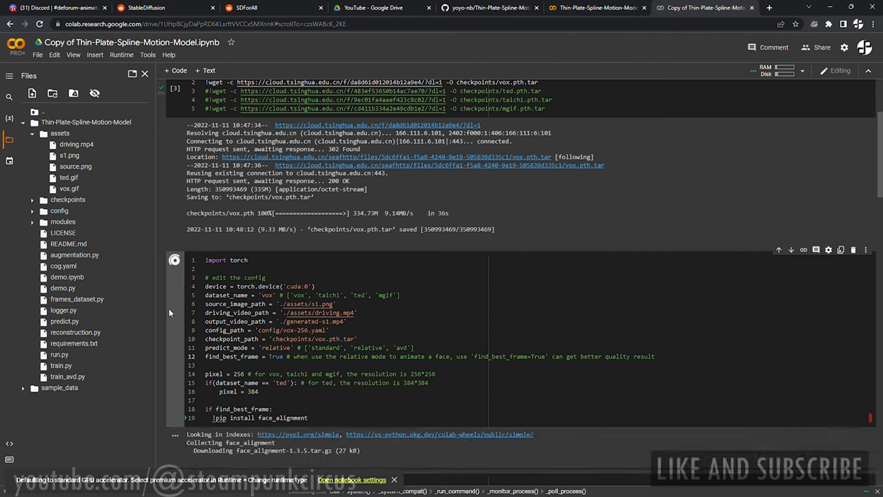
scroll(down, 3)
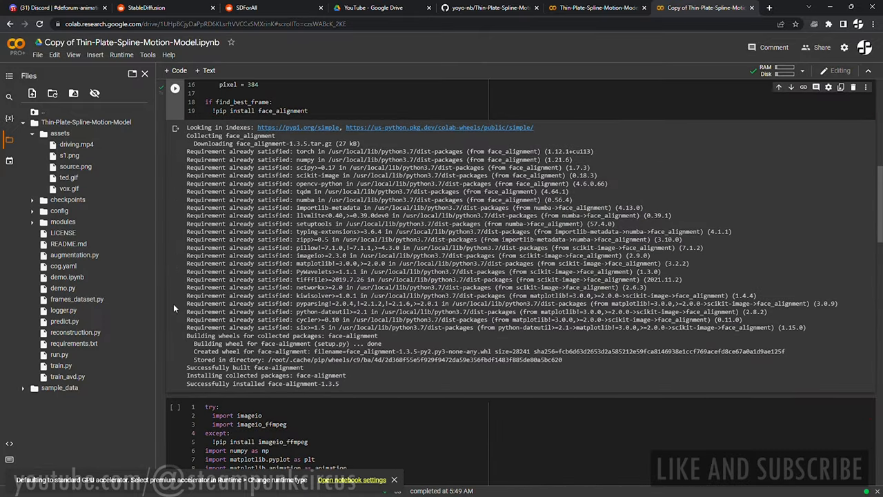
scroll(down, 3)
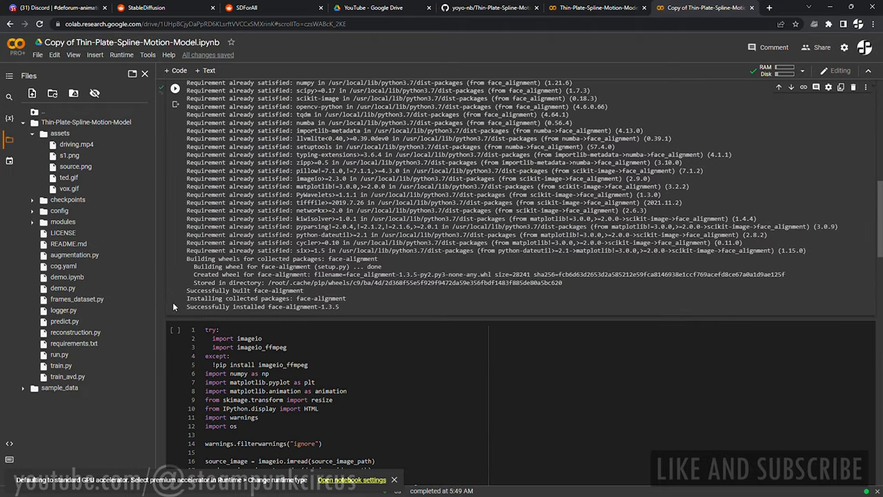
click(174, 330)
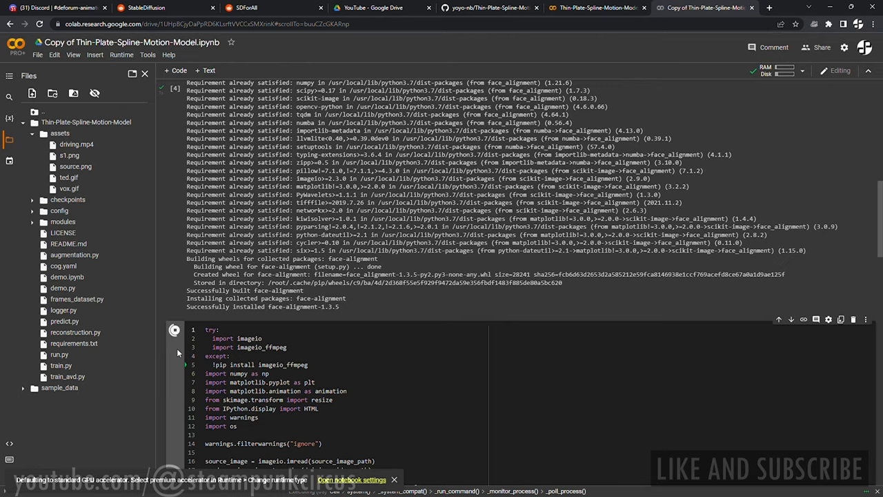
scroll(down, 3)
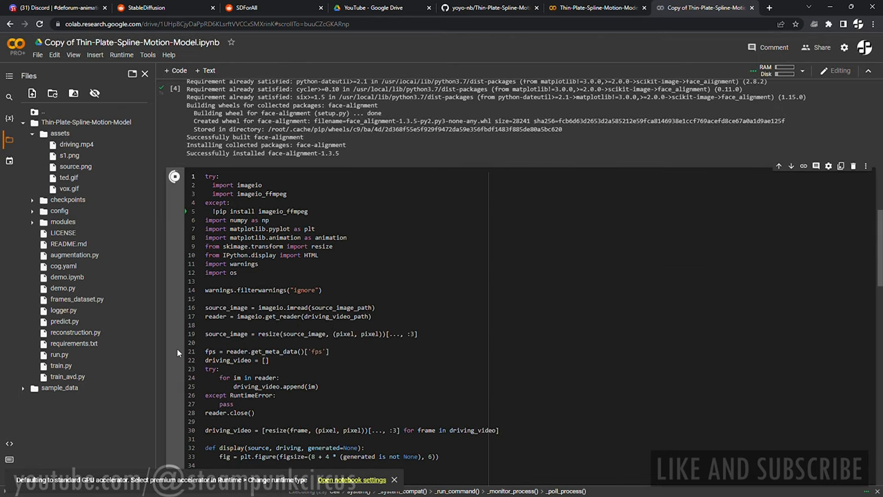
scroll(down, 3)
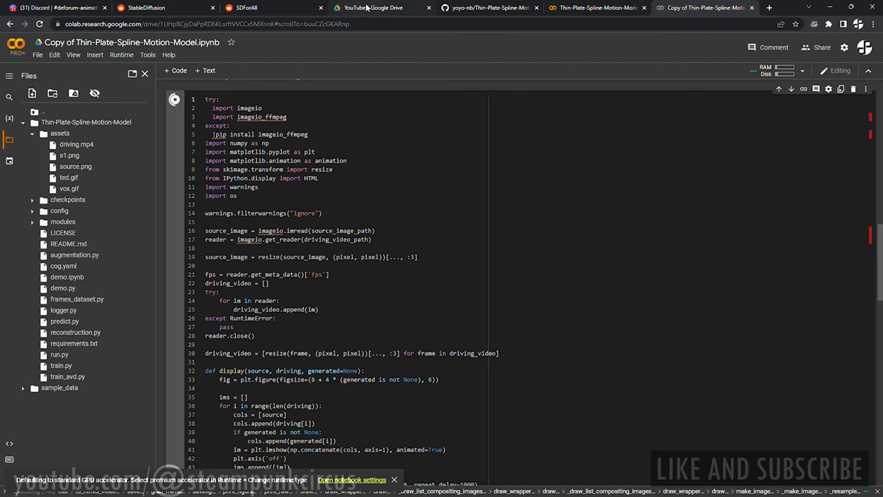
click(383, 7)
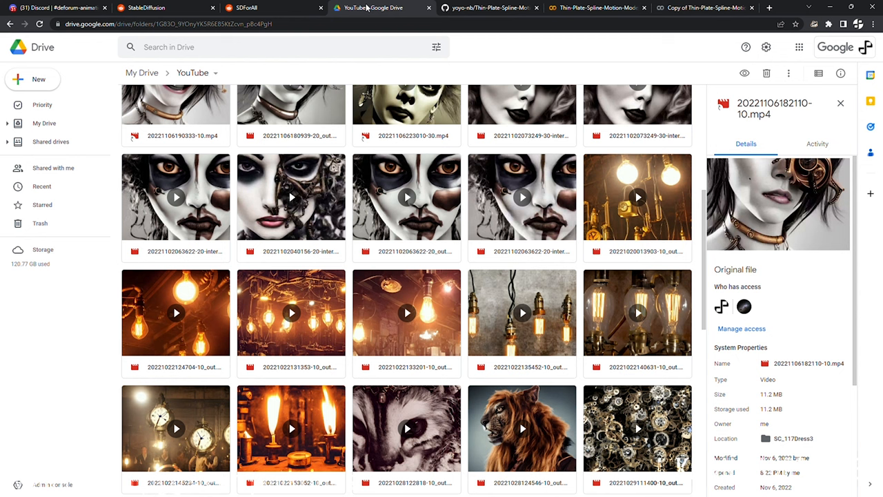
click(704, 7)
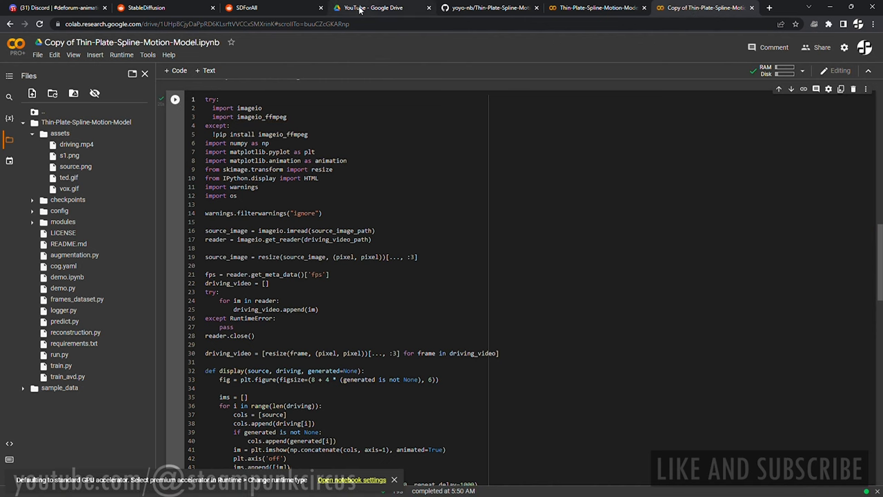
click(373, 8)
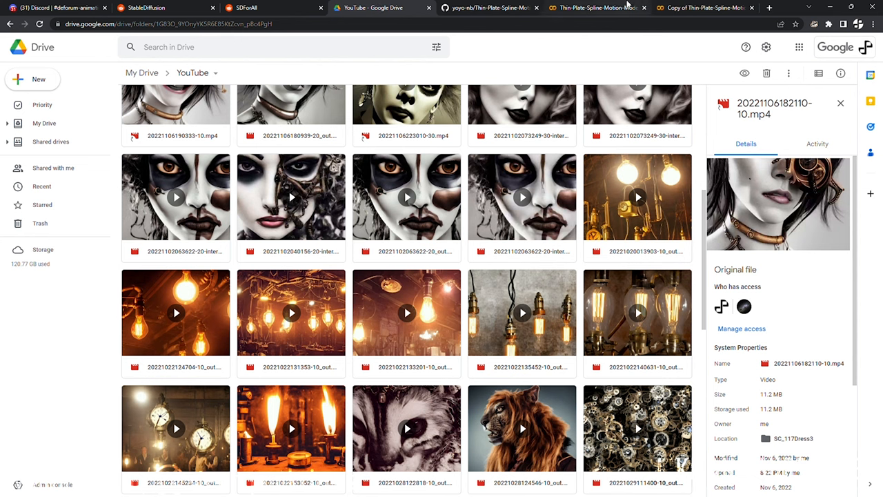
scroll(down, 3)
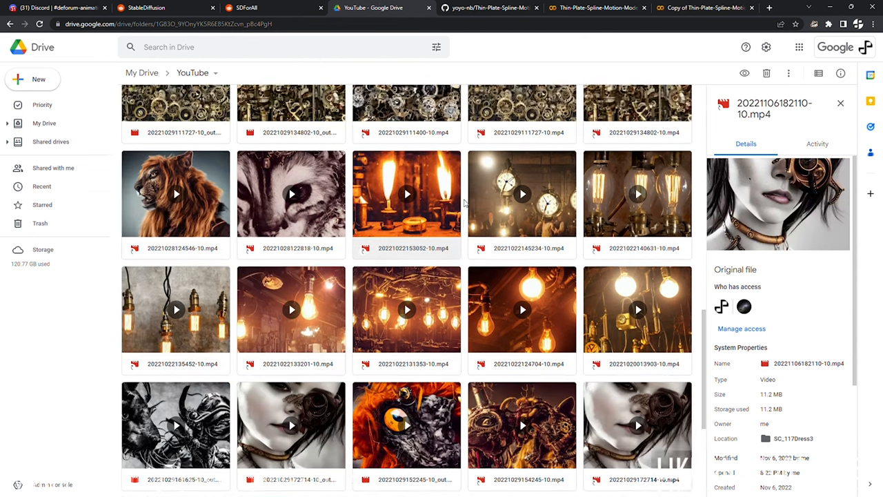
click(704, 8)
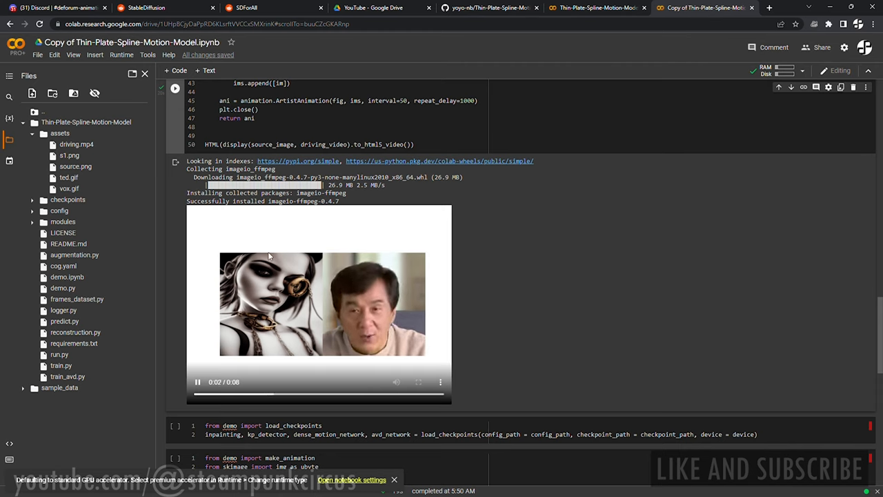
Scroll down to the side-by-side preview of the portrait and driving video
scroll(down, 3)
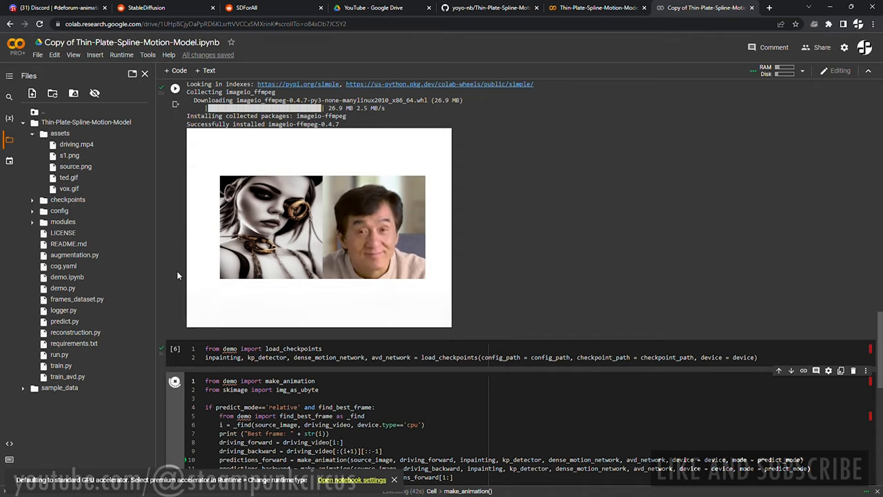
Scroll down while the relative-mode animation cell generates the video
scroll(down, 3)
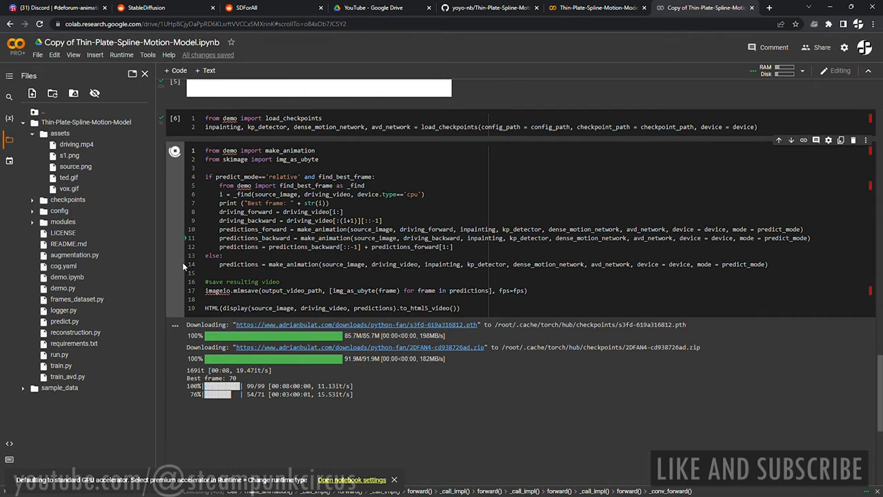
scroll(down, 3)
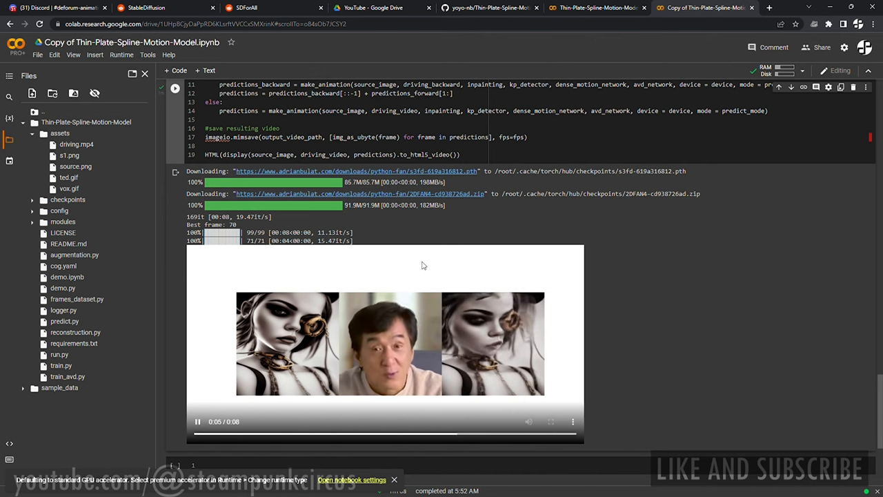
mouse_move(491, 267)
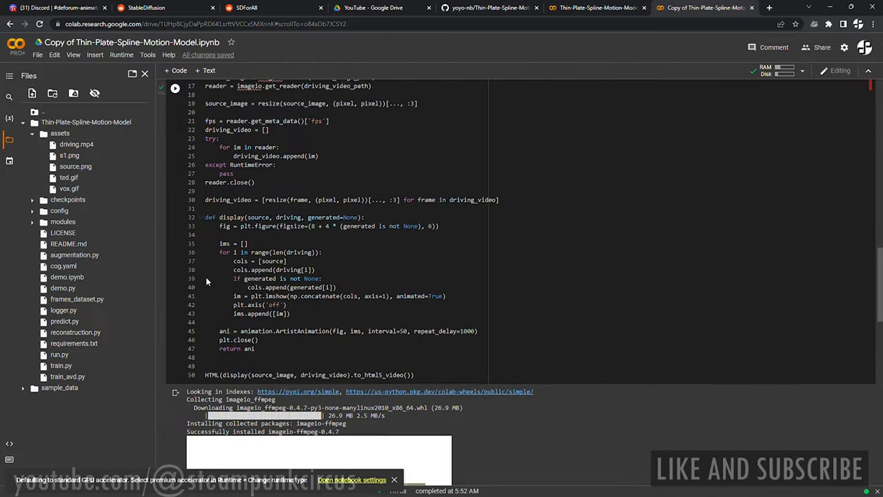
In the config cell, change predict_mode to 'avd' and output_video_path to generated-s1-avd.mp4
scroll(up, 3)
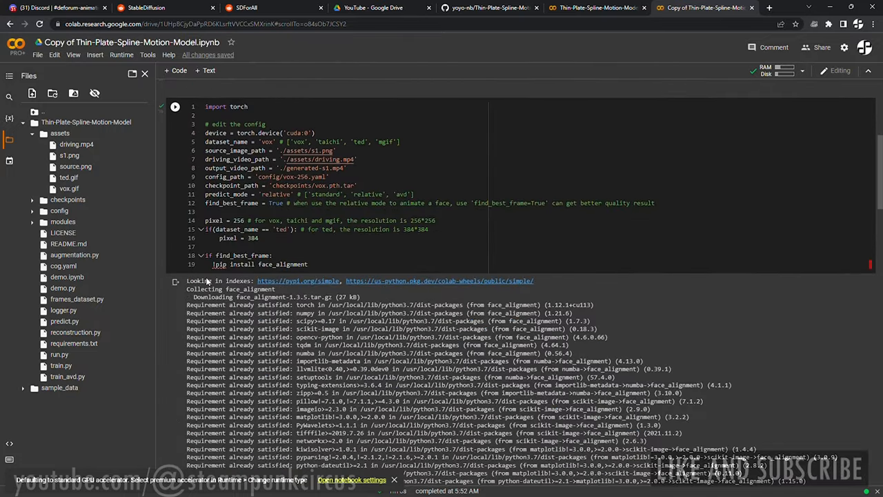
scroll(up, 3)
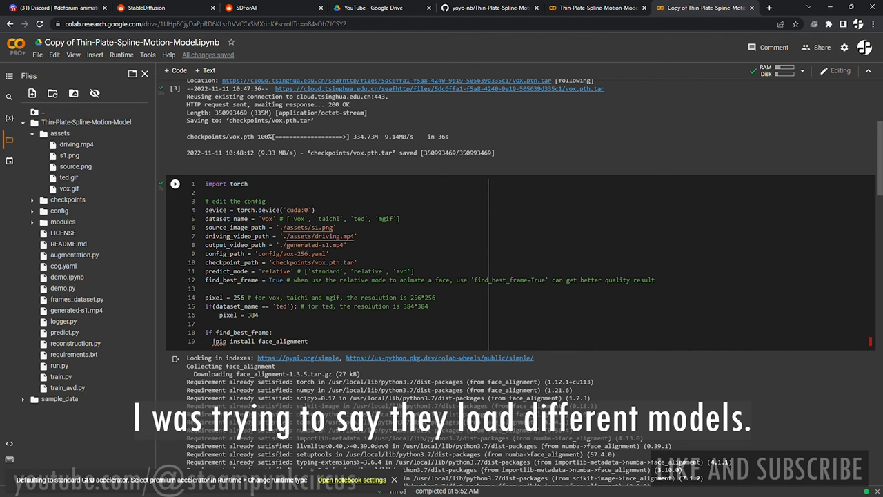
double_click(279, 271)
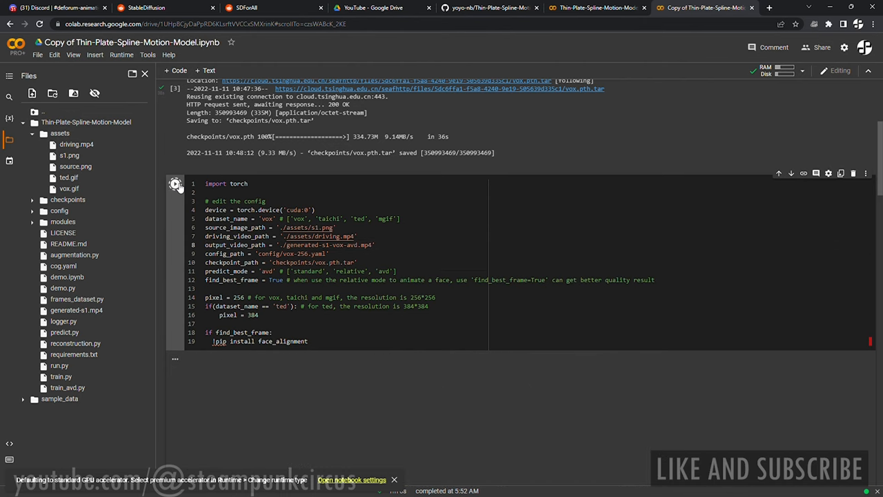
Run the avd config cell and scroll on to the image-and-video loading cell
click(174, 183)
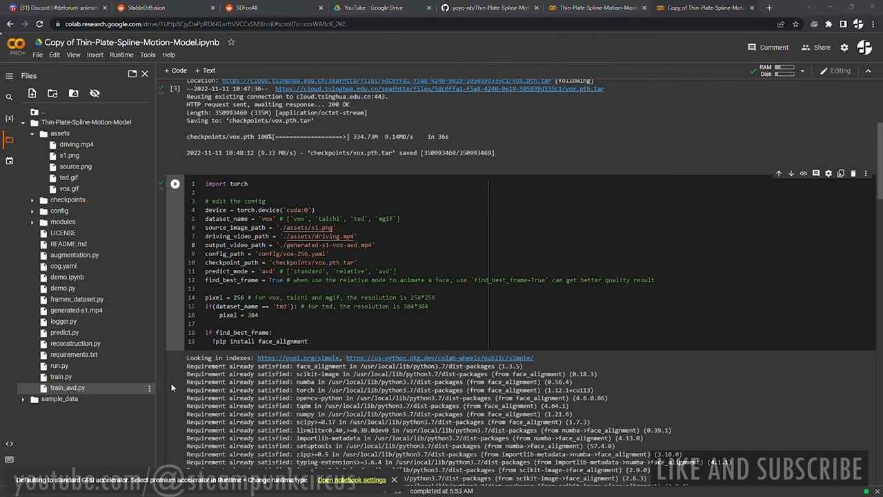
mouse_move(634, 379)
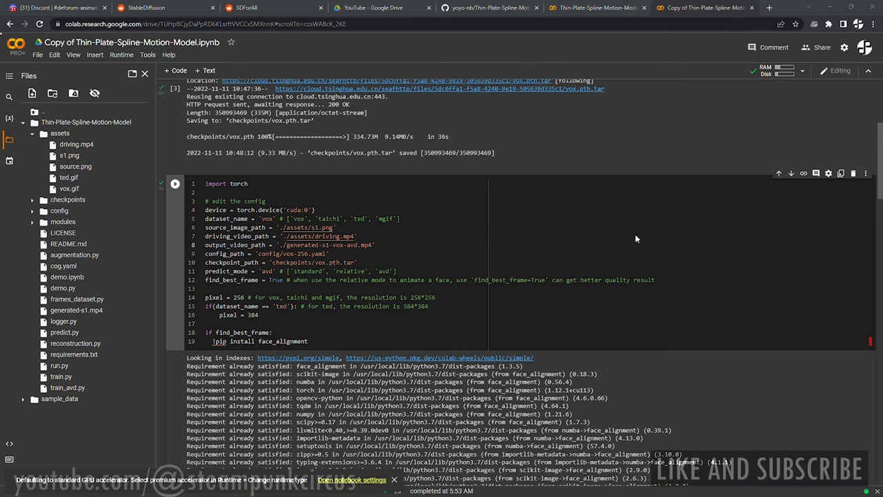
mouse_move(647, 75)
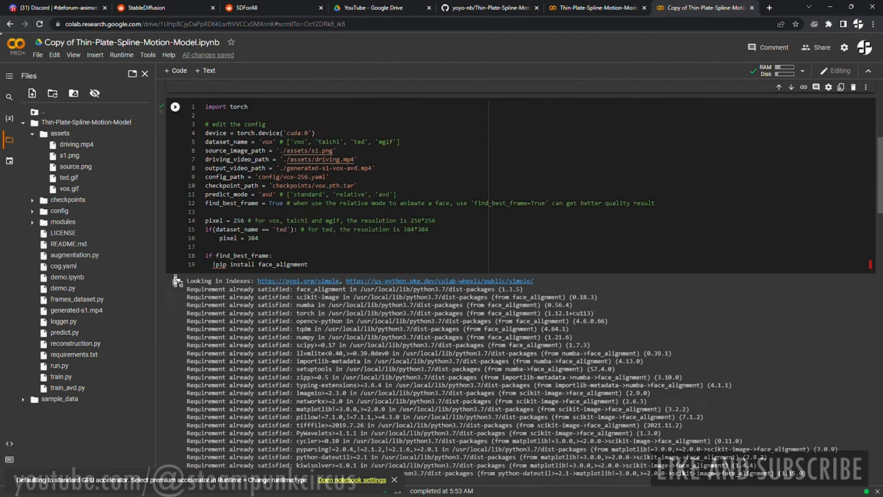
scroll(down, 3)
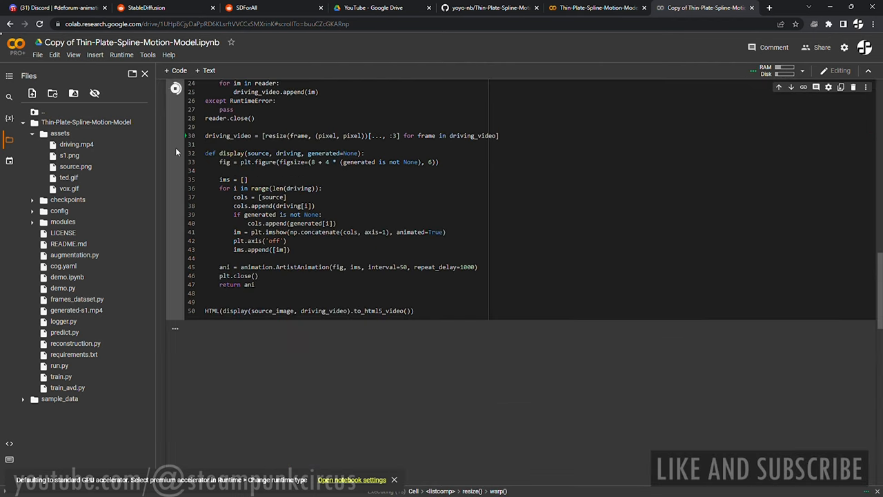
Rerun the config and video-loading cells, view the preview, and rerun load_checkpoints
scroll(down, 3)
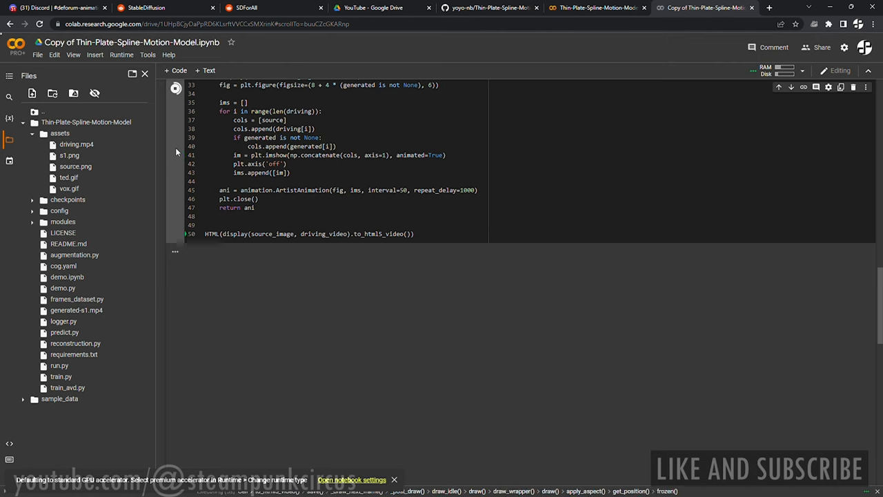
click(76, 310)
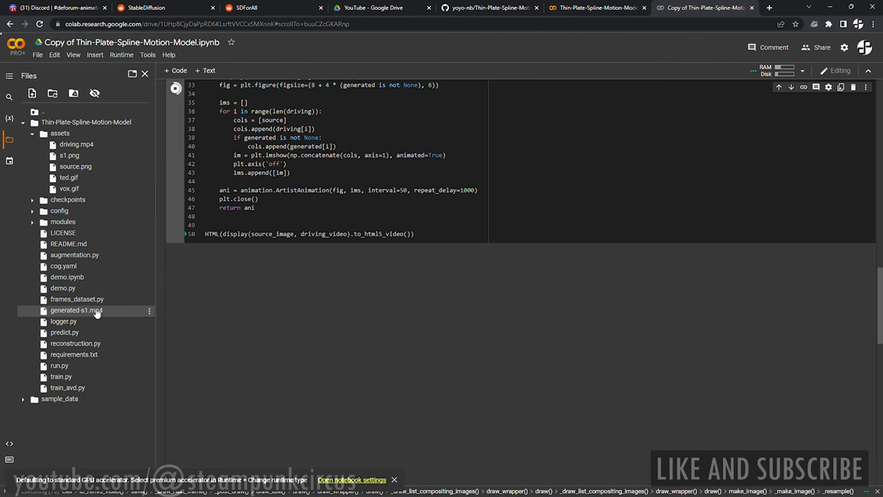
scroll(up, 3)
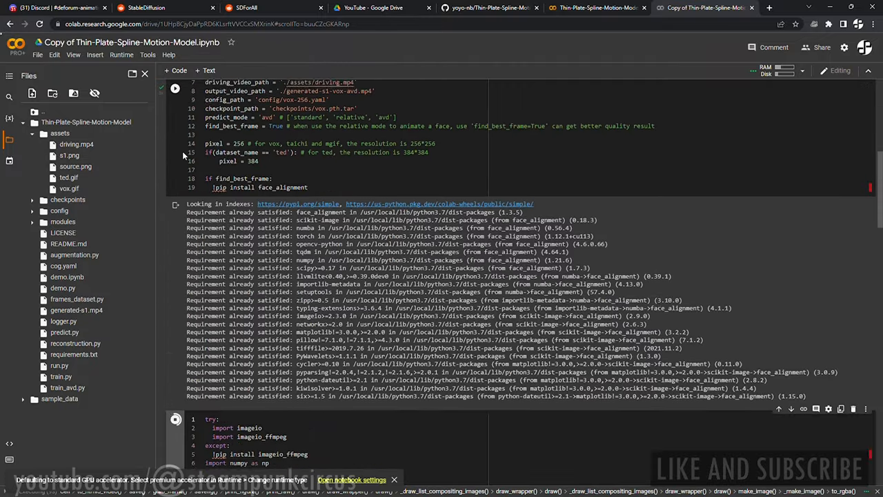
scroll(up, 3)
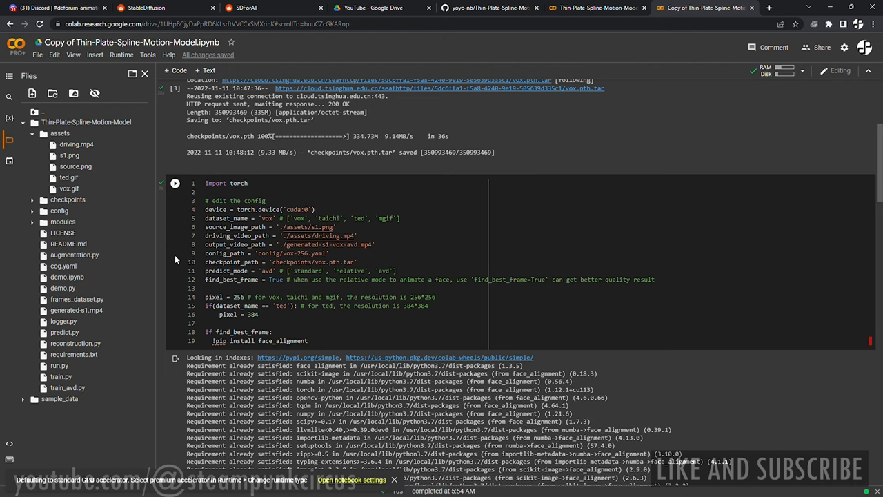
scroll(down, 3)
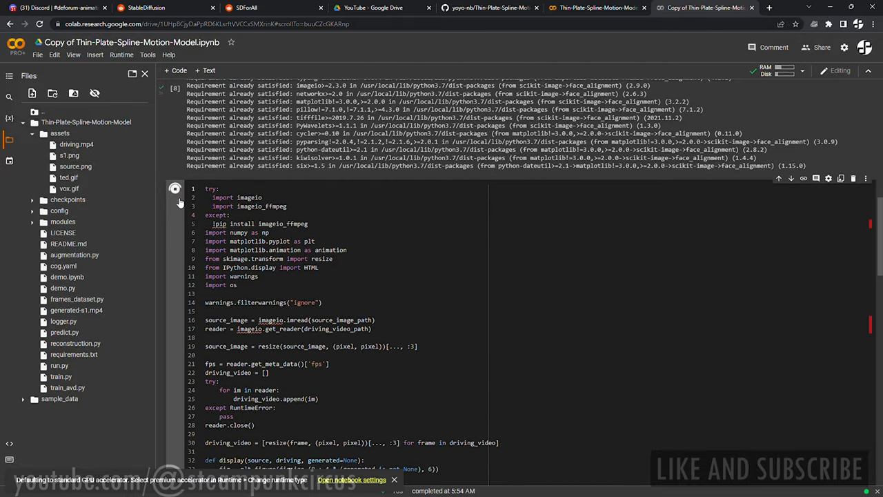
scroll(down, 3)
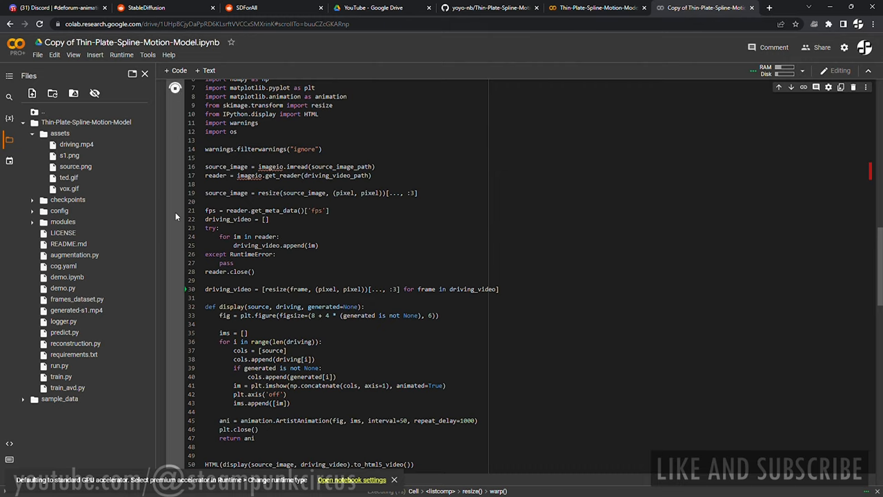
scroll(down, 3)
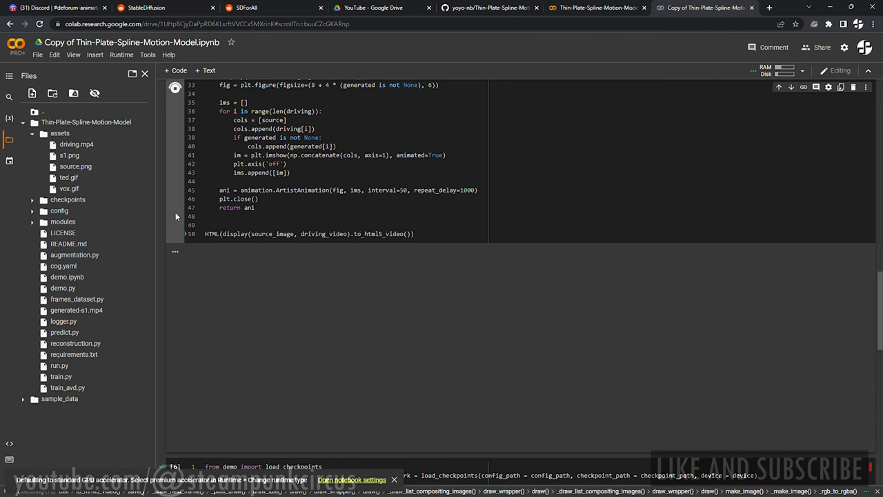
scroll(down, 3)
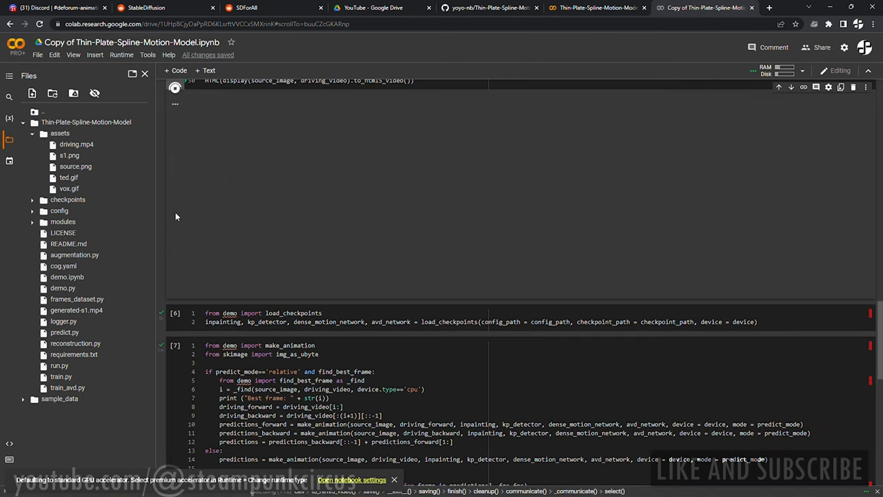
click(175, 88)
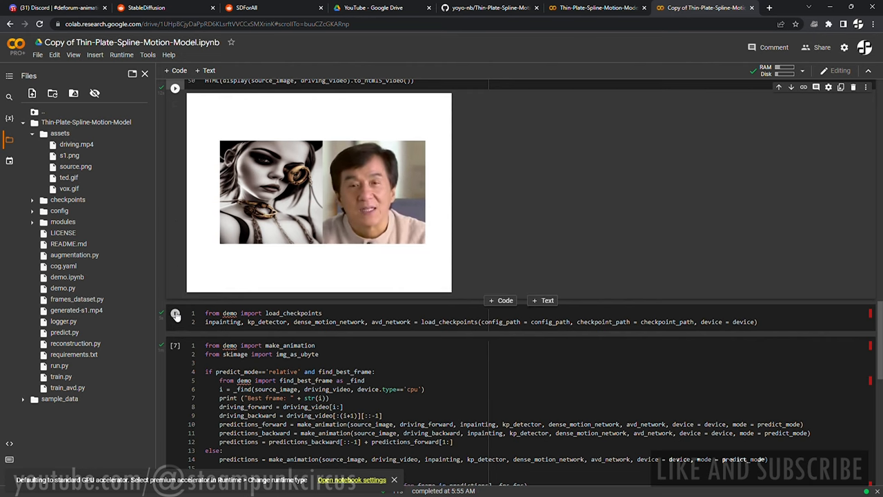
Load the pretrained checkpoints and run make_animation in AVD mode through all 169 frames
click(175, 313)
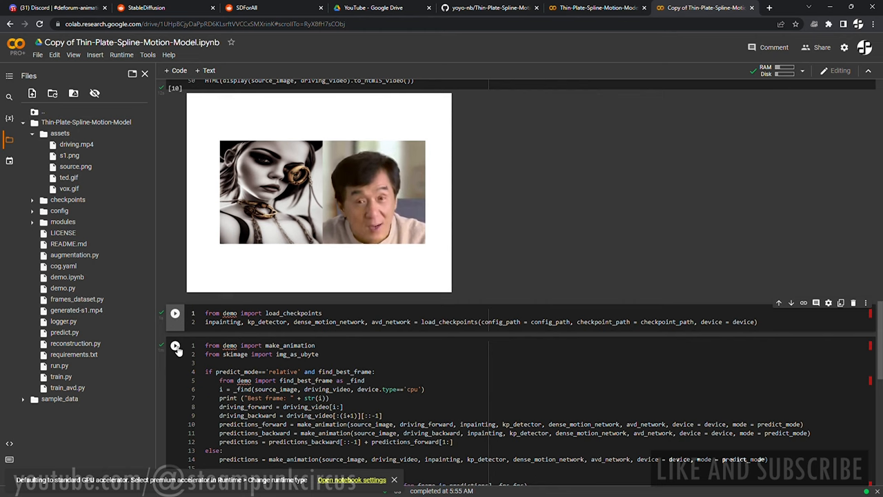
click(175, 345)
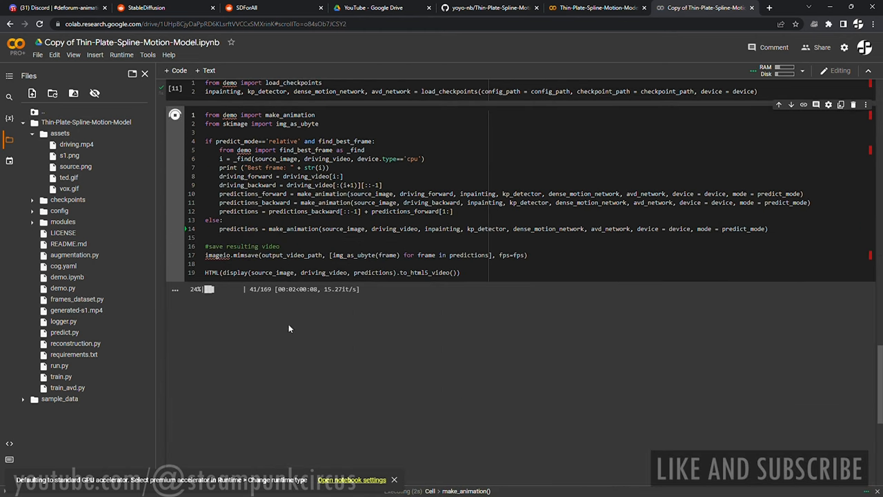
click(778, 71)
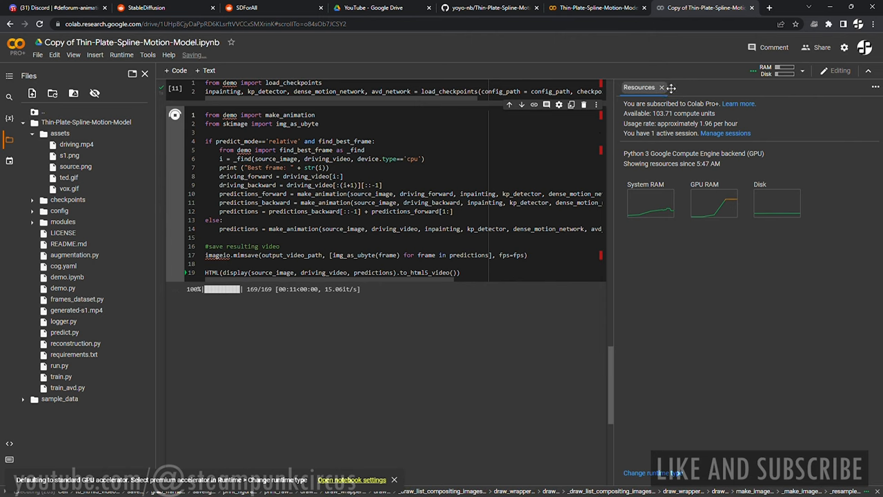
click(661, 87)
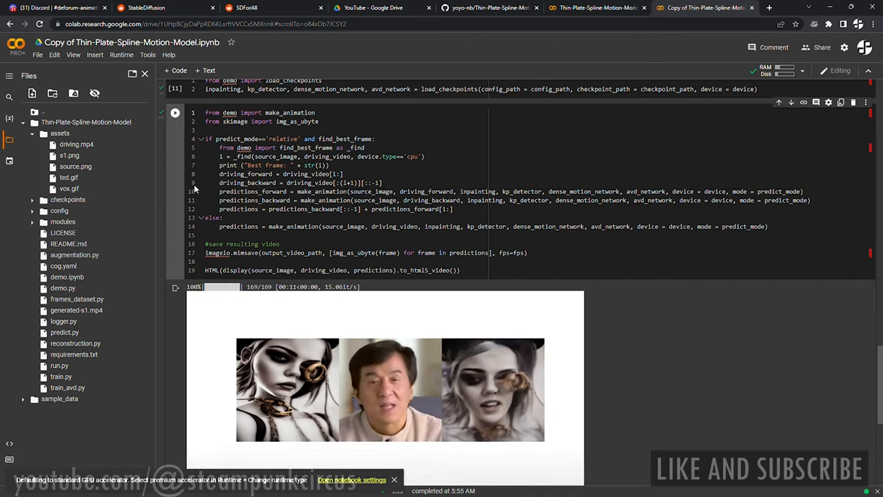
click(390, 389)
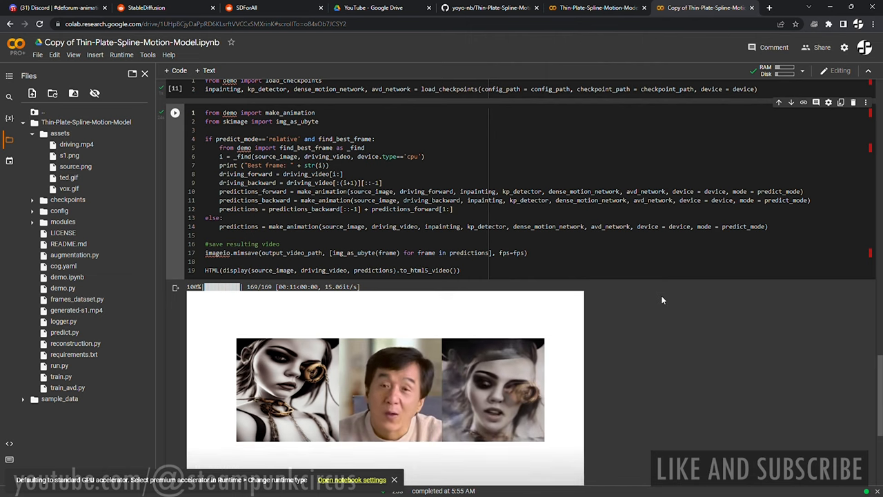
scroll(down, 3)
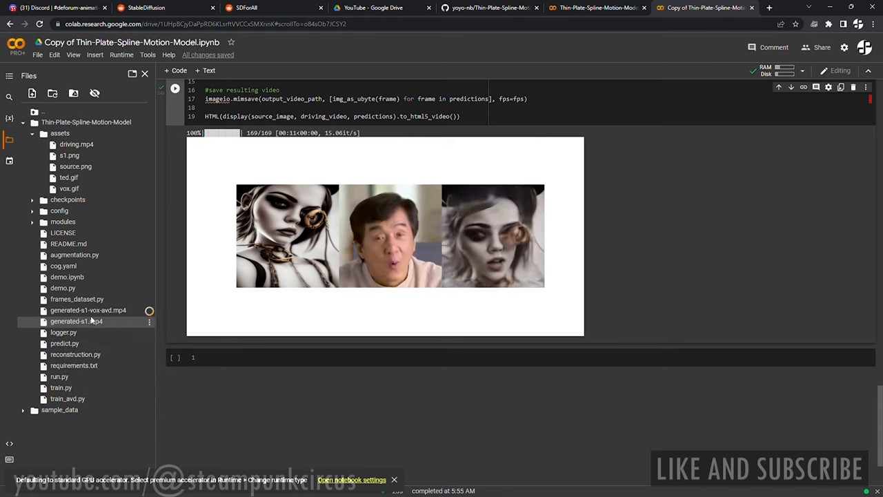
mouse_move(256, 399)
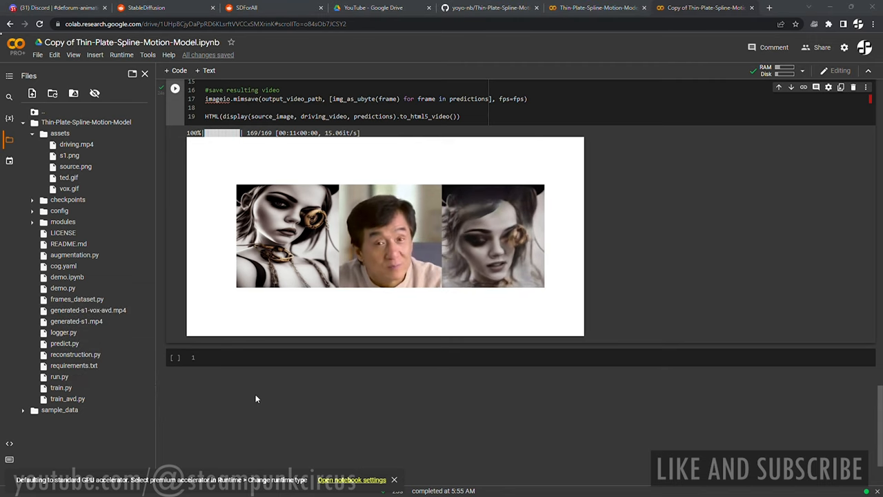
mouse_move(621, 378)
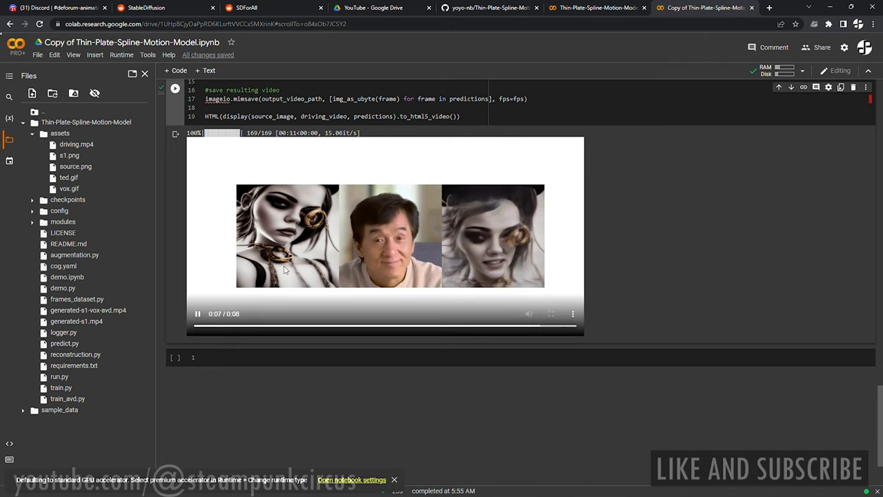
Play the generated AVD output video of the steampunk portrait and scroll through the notebook
click(207, 324)
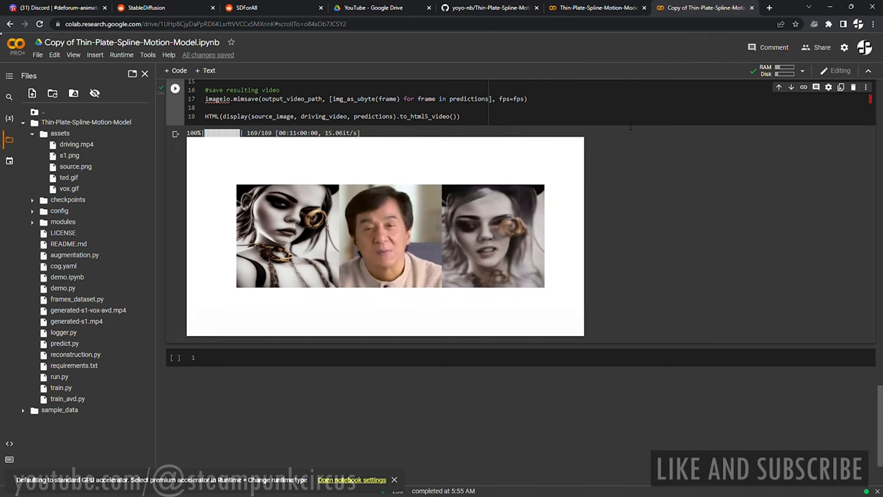
click(385, 235)
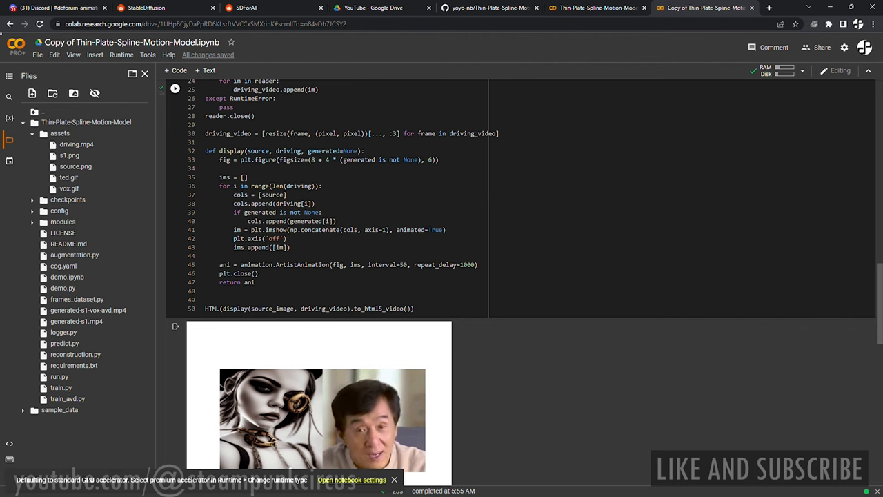
scroll(down, 3)
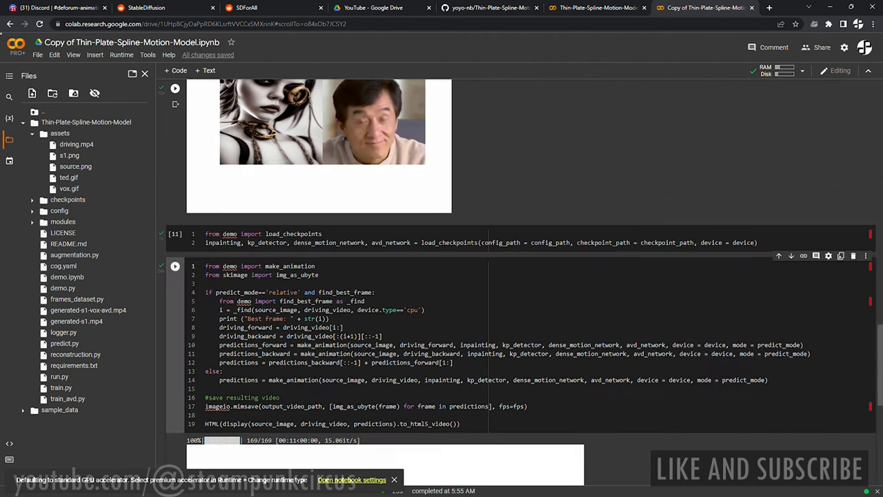
scroll(down, 3)
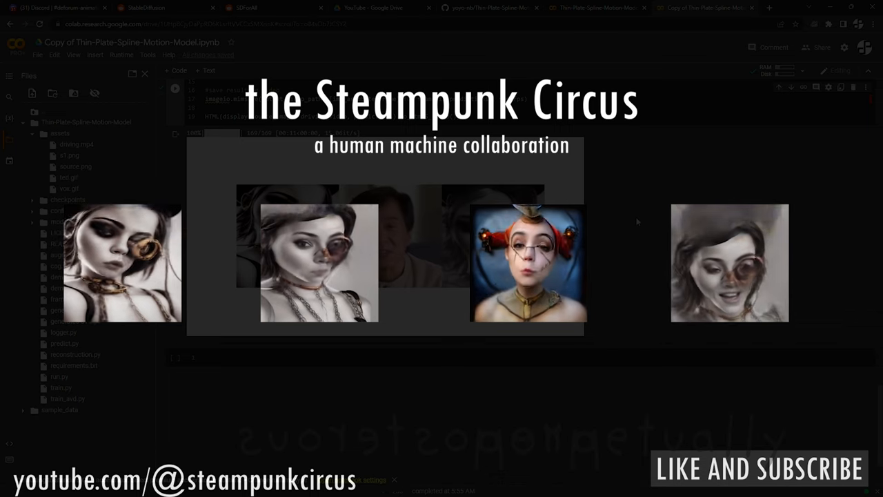
mouse_move(600, 156)
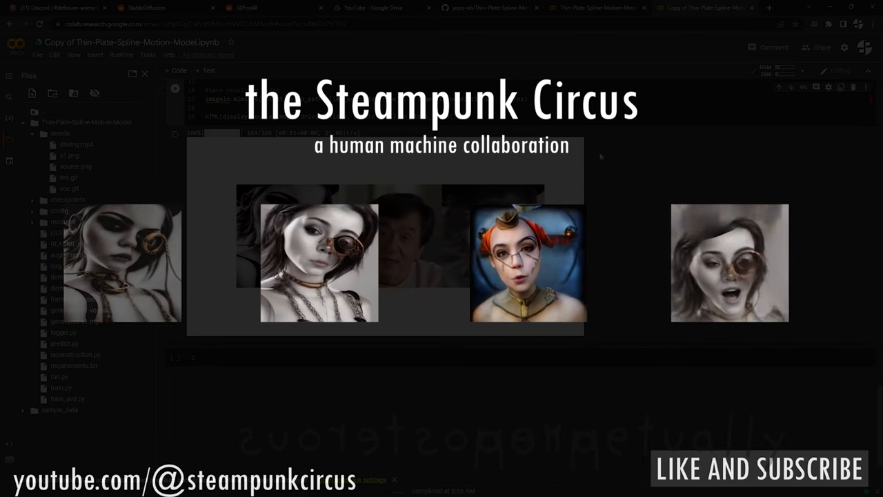